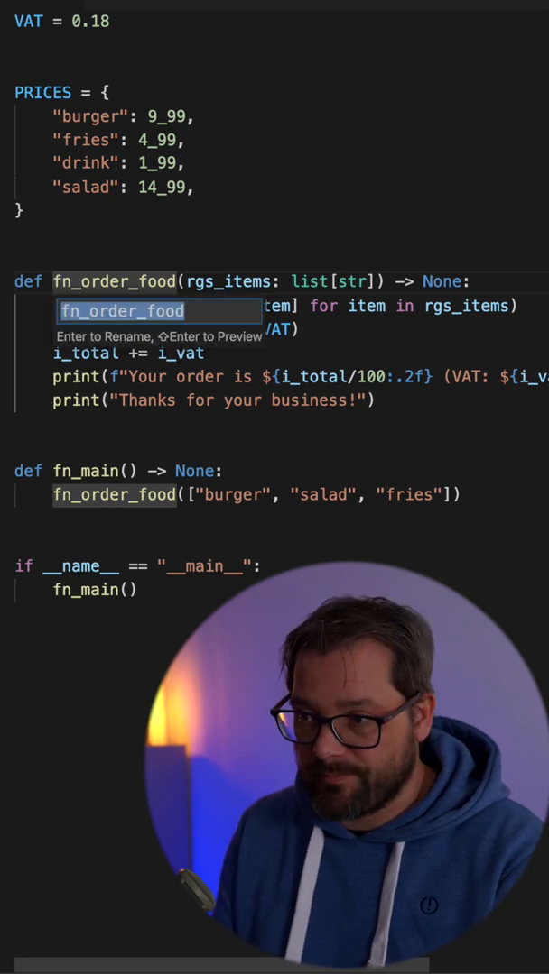
- Confirm renaming fn_order_food to order_food in its definition and the fn_main call
{"action": "key", "text": "Enter"}
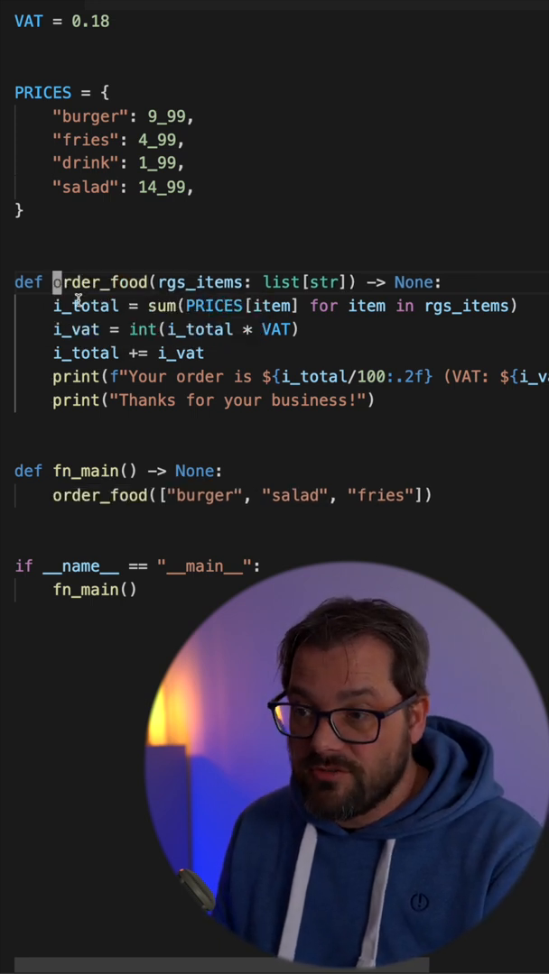